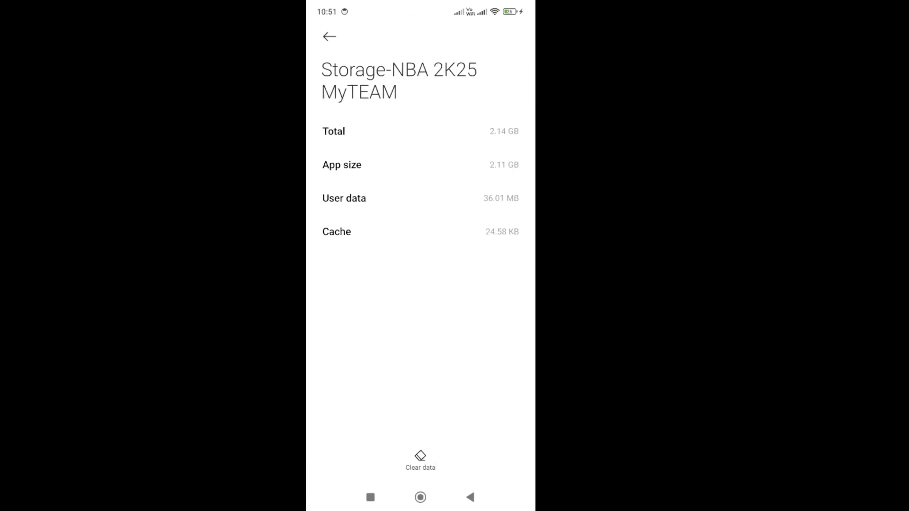
# - Clear only the game's cache, then back out to the main Settings list
pyautogui.click(420, 460)
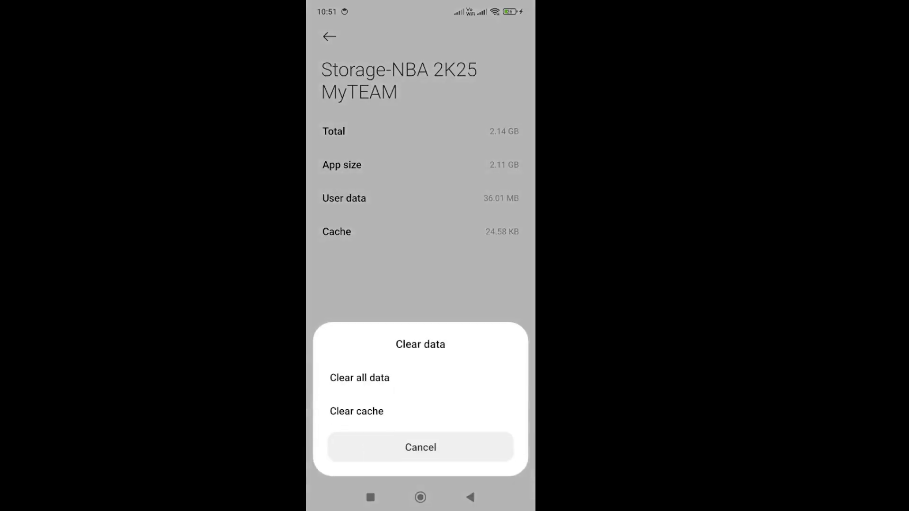
pyautogui.click(420, 446)
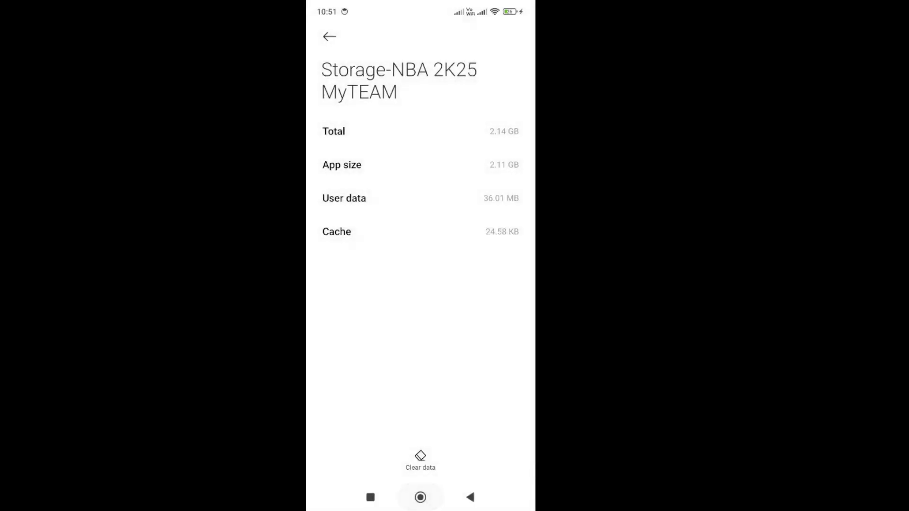
pyautogui.click(420, 498)
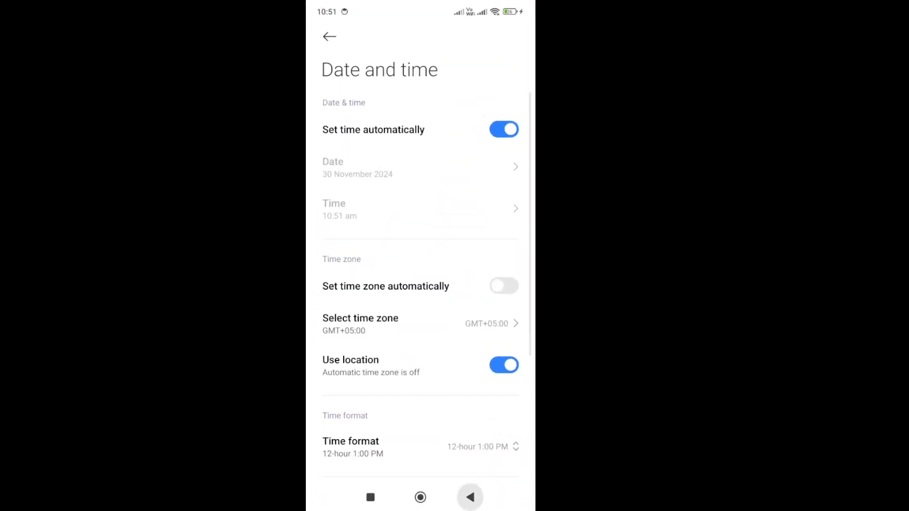
pyautogui.click(328, 36)
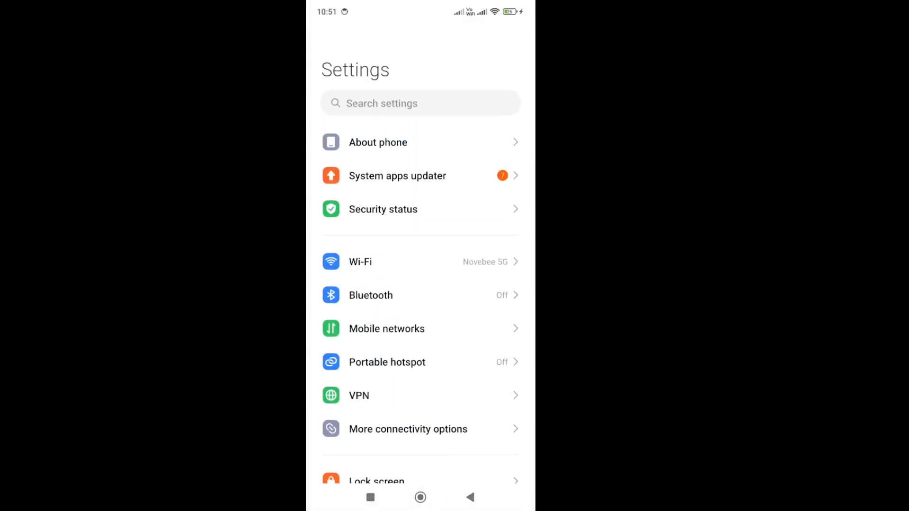
# - Scroll down the main Settings list and open Additional settings
pyautogui.scroll(-3)
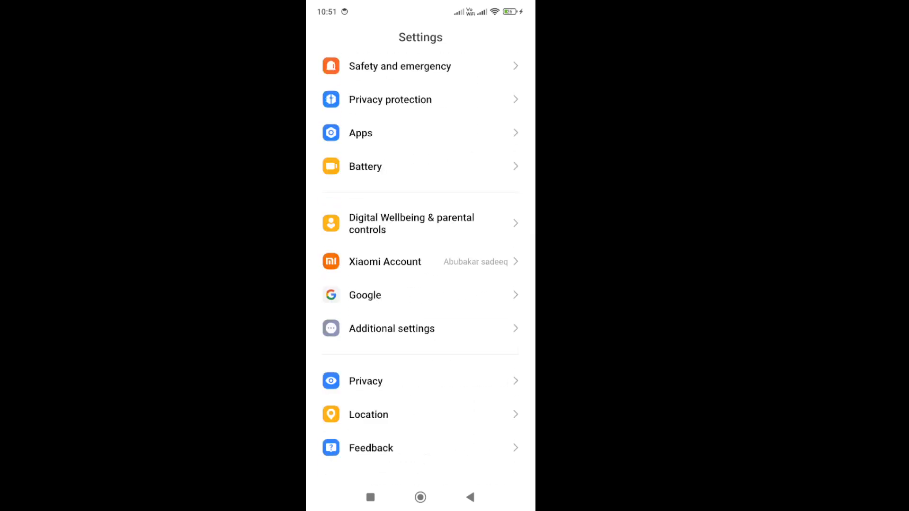
pyautogui.click(391, 328)
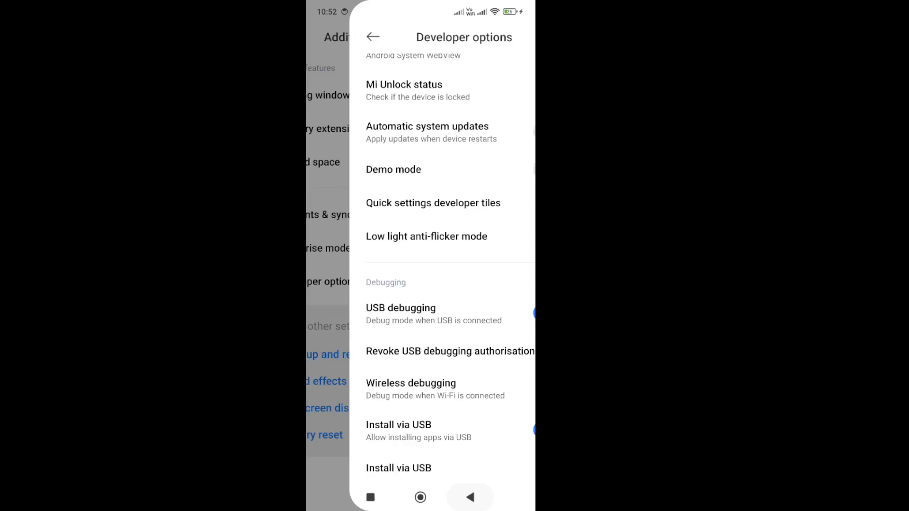
# - Back out of Developer options and search settings for 'time' to open Date and time
pyautogui.click(373, 36)
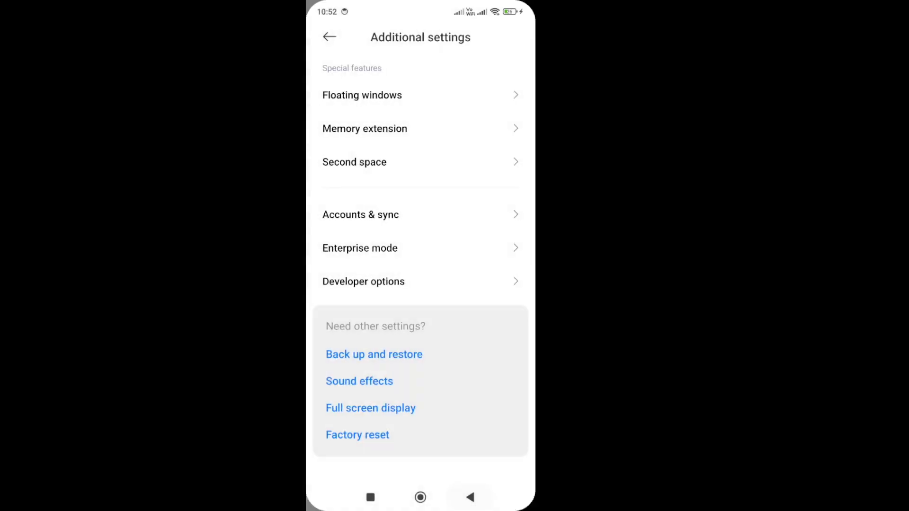
pyautogui.click(328, 37)
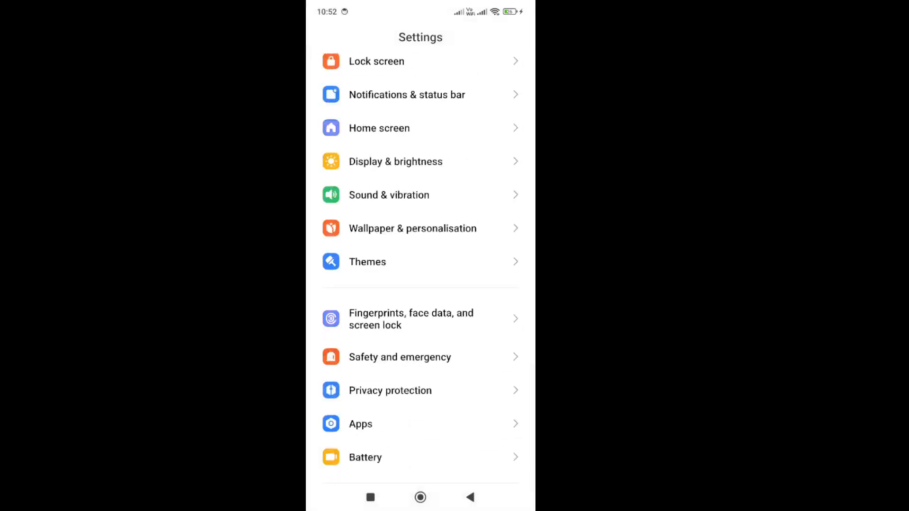
pyautogui.click(421, 37)
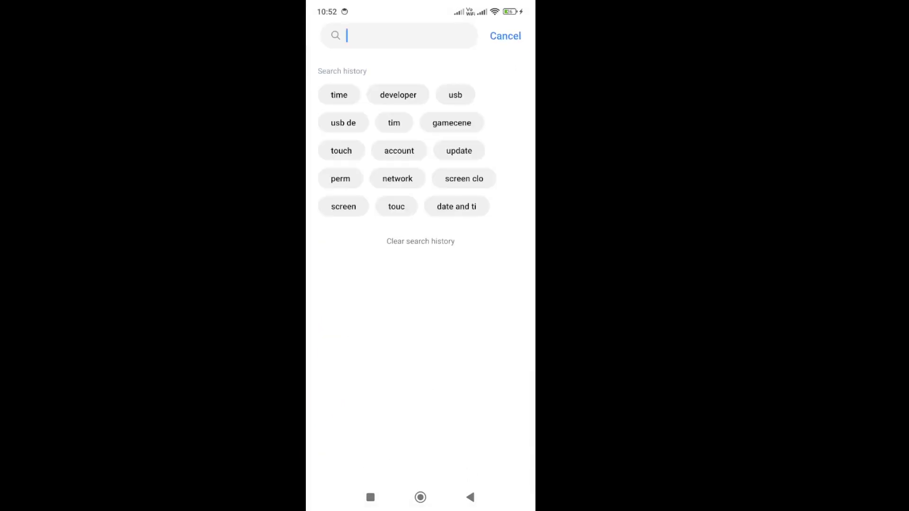
pyautogui.click(338, 95)
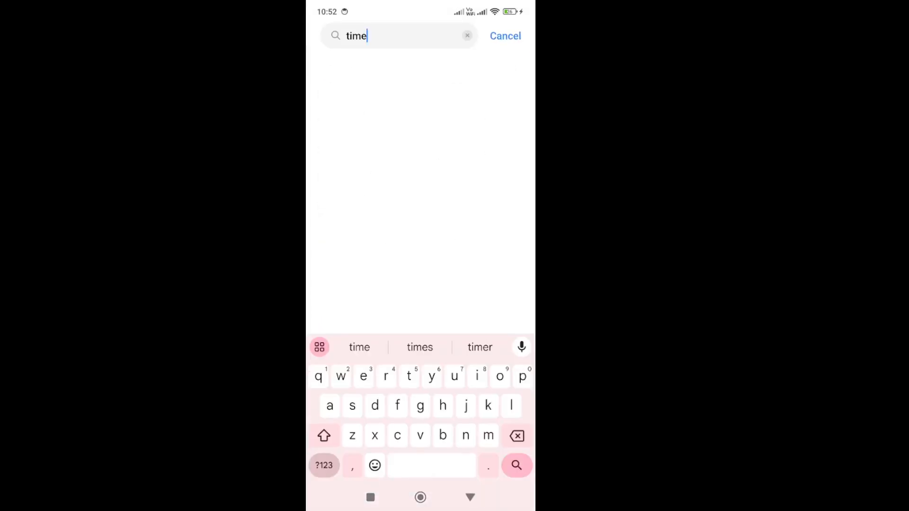
pyautogui.click(516, 465)
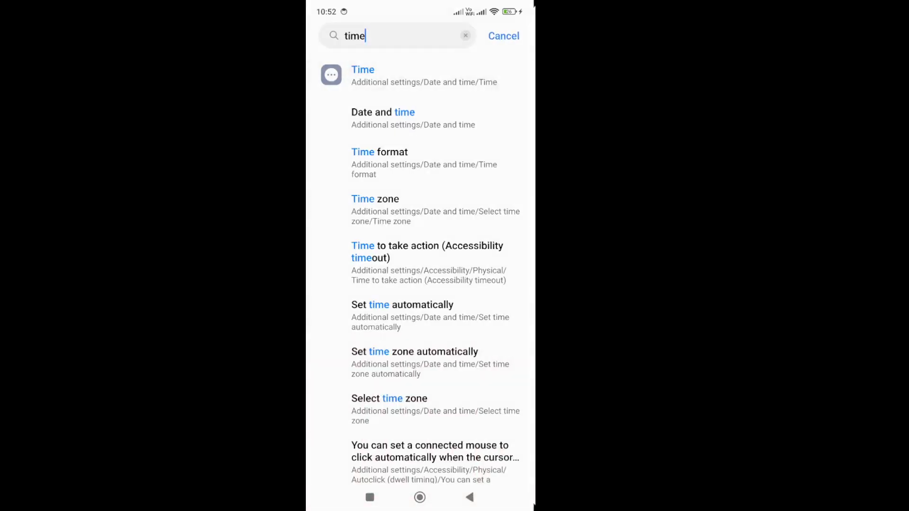
pyautogui.click(376, 35)
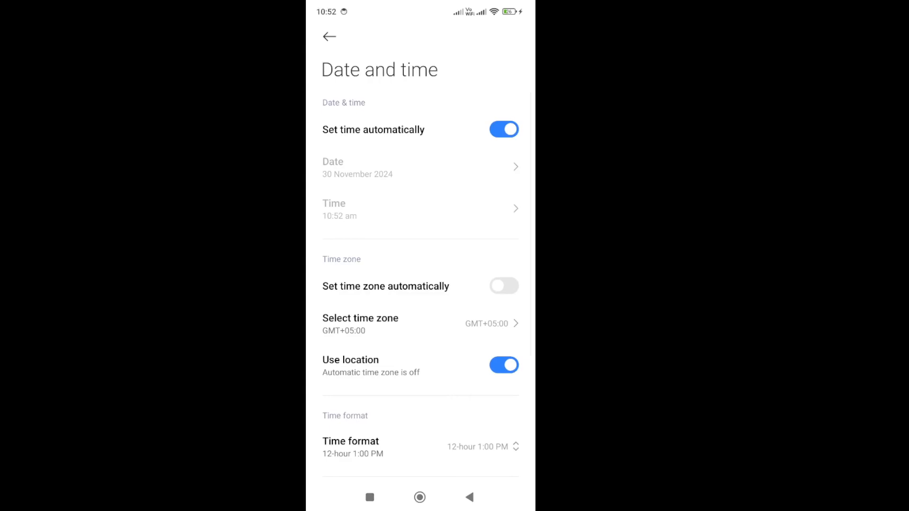
# - Switch Set time automatically off and back on, then go to the home screen
pyautogui.click(503, 128)
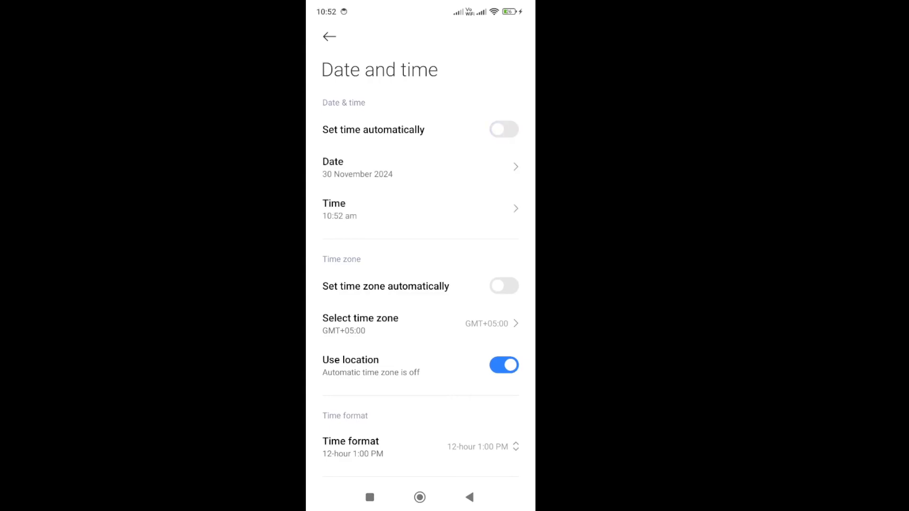
pyautogui.click(503, 129)
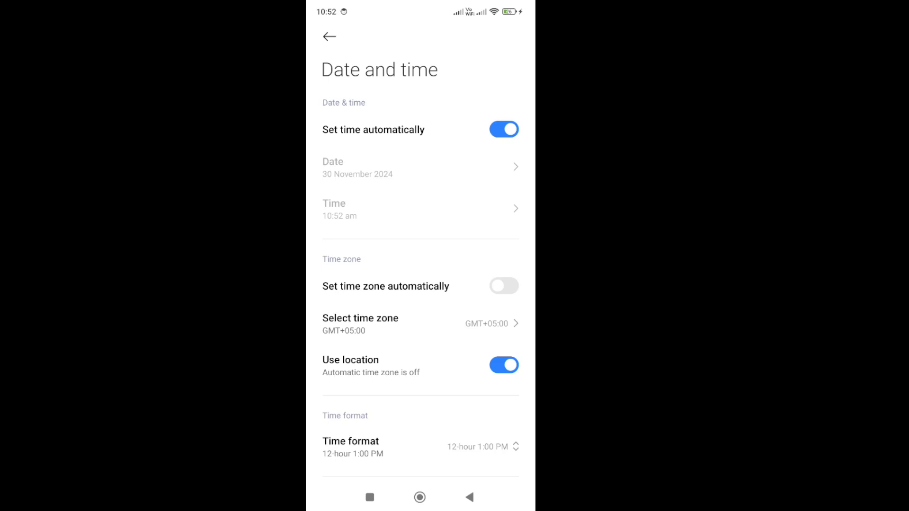
pyautogui.click(420, 498)
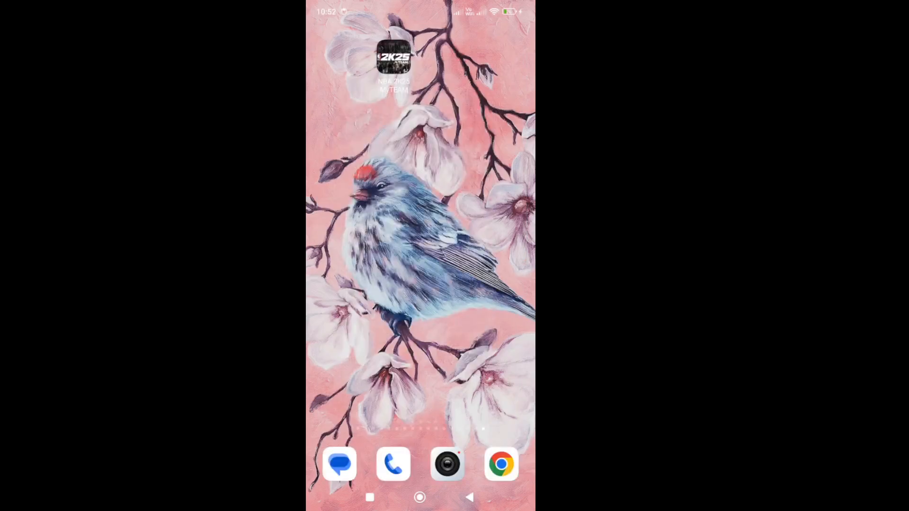